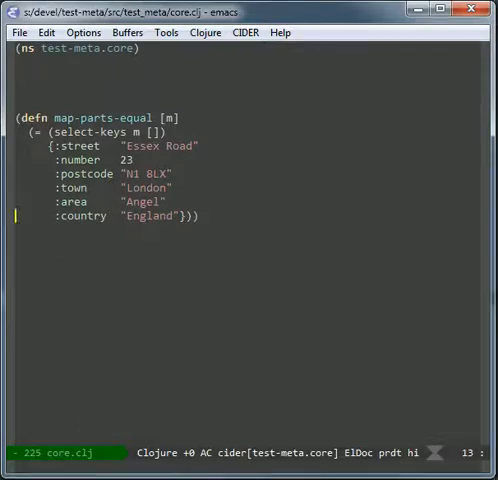
# Copy the whole address map from the test body.
pyautogui.press('Up')
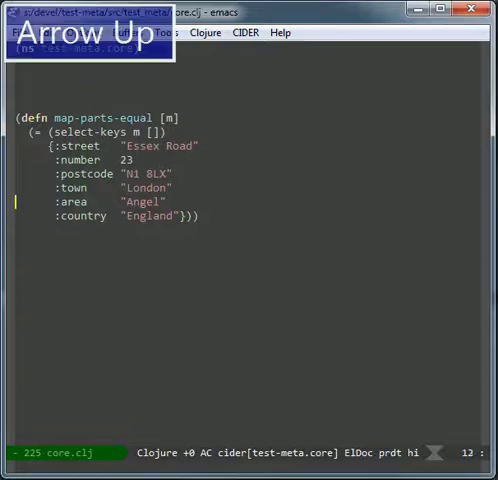
pyautogui.press('Right')
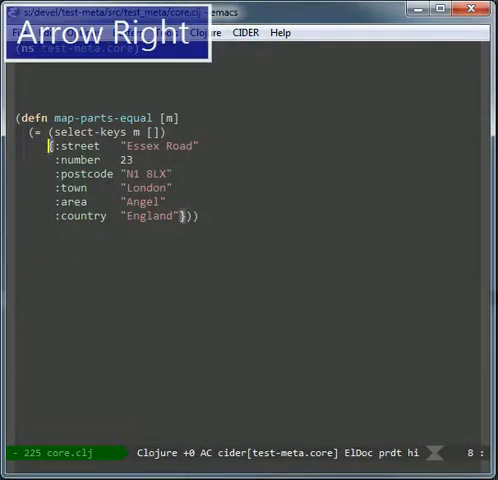
pyautogui.press('Right')
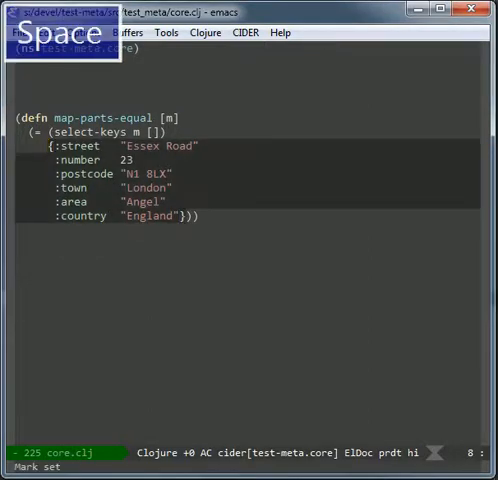
pyautogui.press('Right')
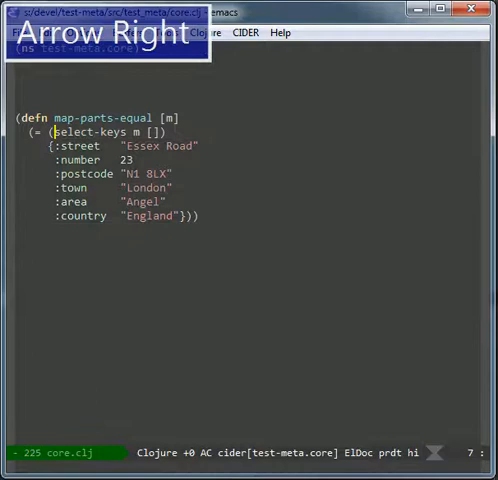
# Insert (into [] (keys …)) inside select-keys' empty key vector with the copied map yanked in.
pyautogui.press('Right')
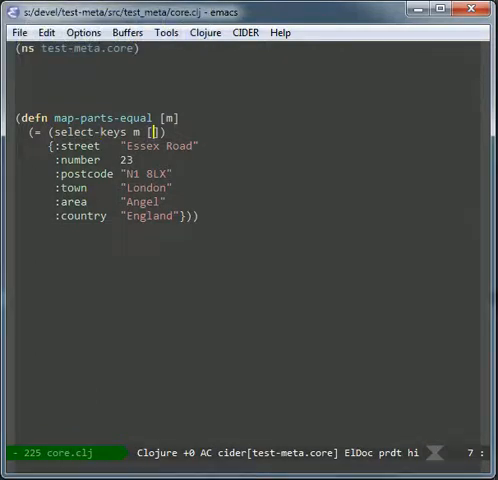
pyautogui.press('BackSpace')
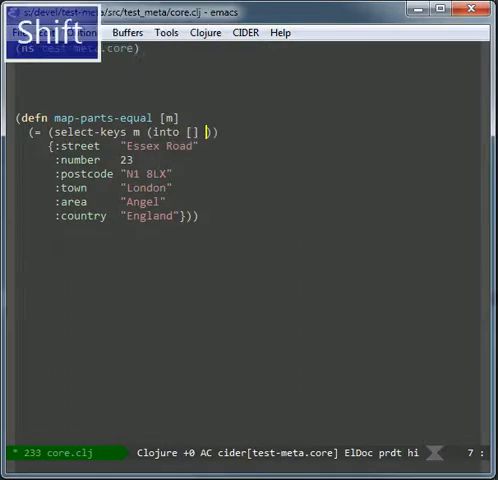
pyautogui.write('()')
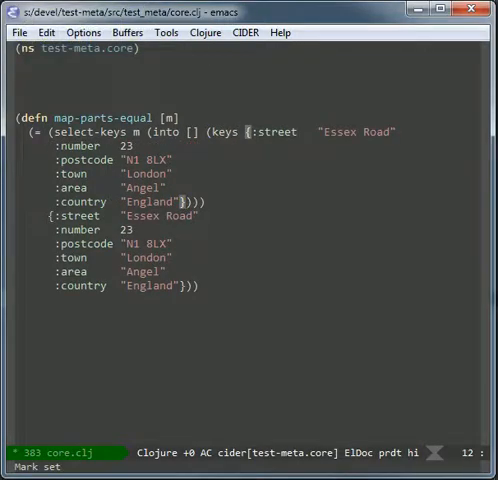
# Move the into expression onto its own line and re-indent the whole defn.
pyautogui.press('Down')
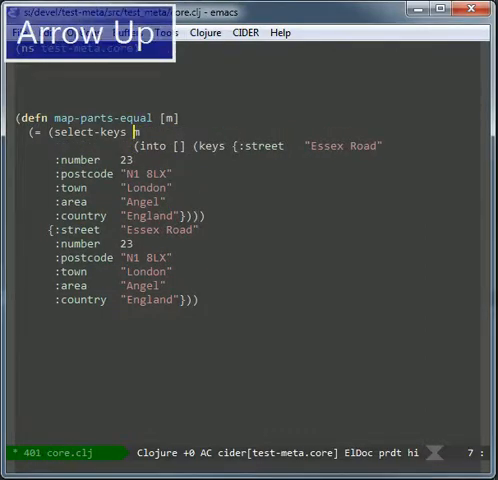
pyautogui.press('space')
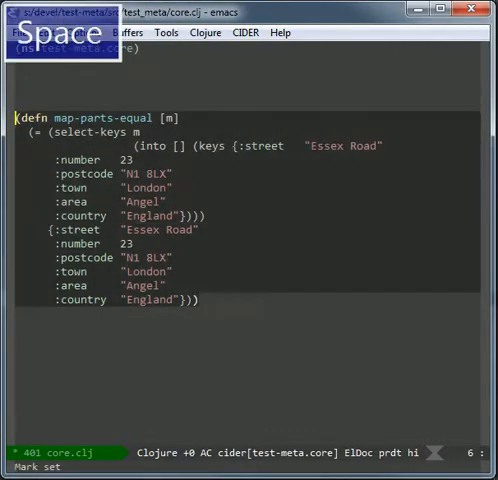
pyautogui.press('Right')
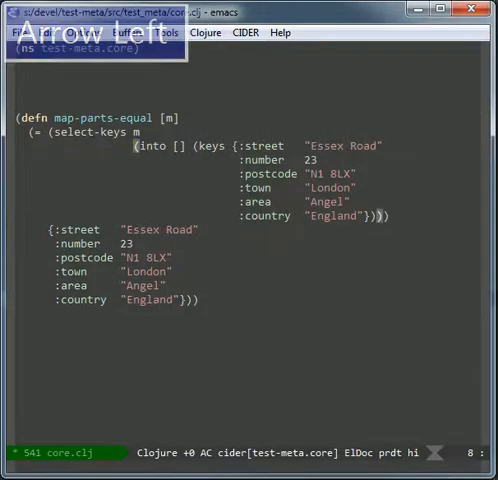
# Navigate through the copied map to the end of the into expression.
pyautogui.press('Down')
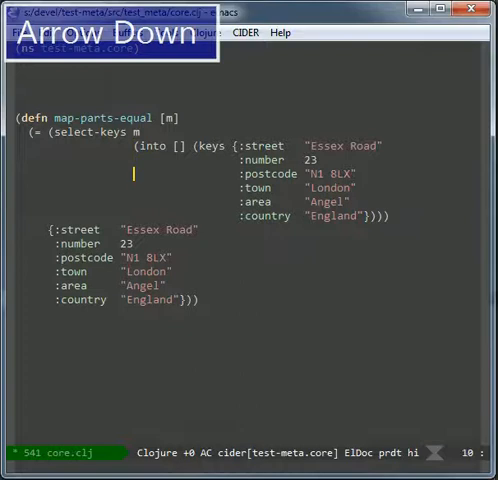
pyautogui.press('Left')
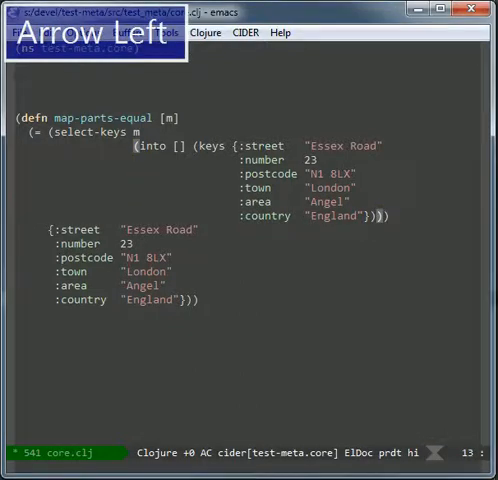
pyautogui.press('Left')
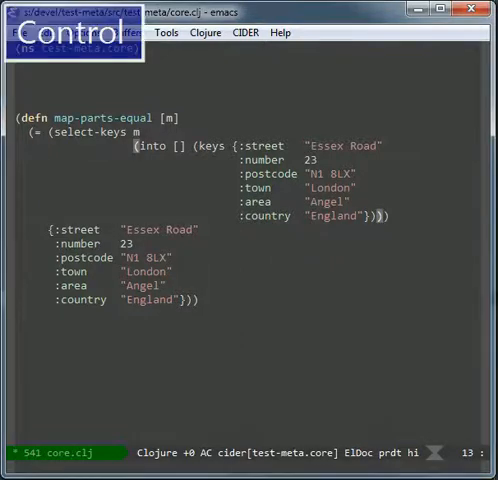
pyautogui.press('C-c')
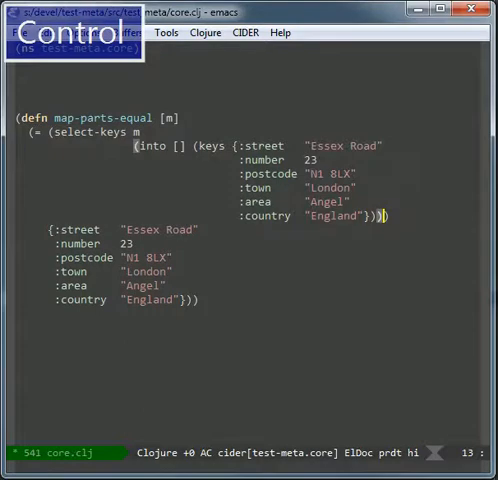
# Evaluate the into/keys form in place, yielding [:country :town :postcode :area :street :number].
pyautogui.press('Left')
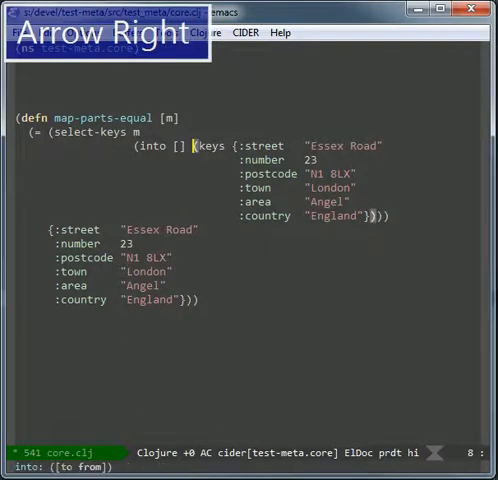
pyautogui.press('Down')
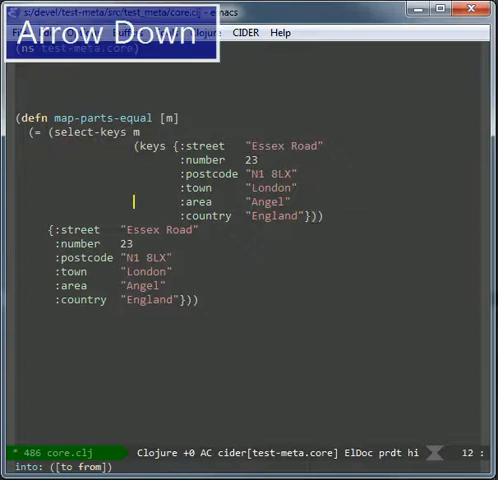
pyautogui.press('Down')
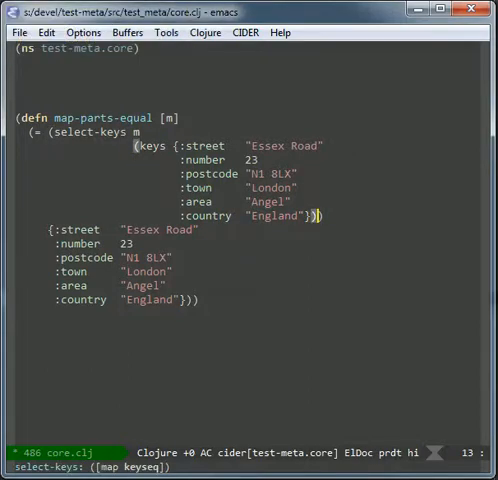
pyautogui.press('ctrl')
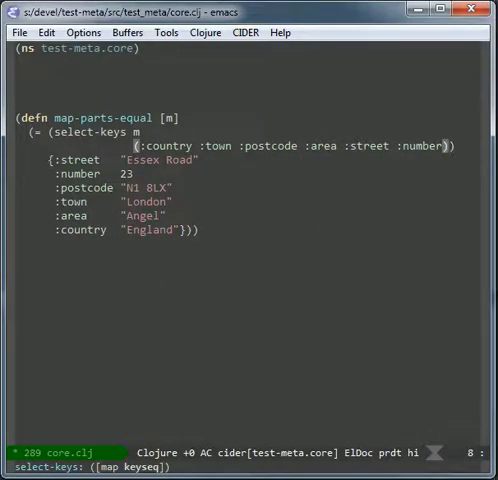
pyautogui.press('Left')
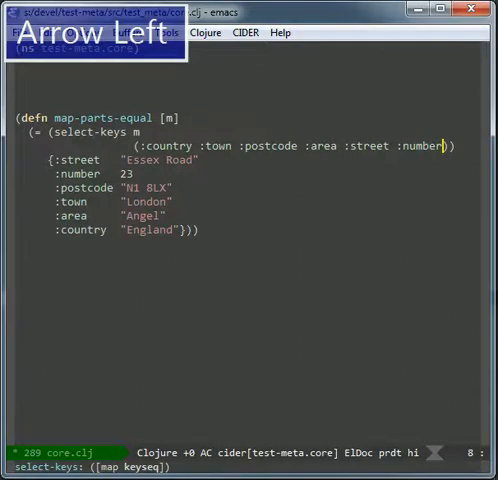
pyautogui.press('Left')
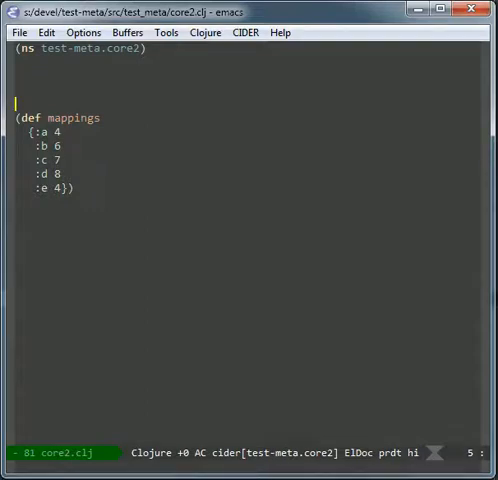
# Wrap the mappings map in core2.clj with (vec (map #(apply hash-map %) …)).
pyautogui.press('Down')
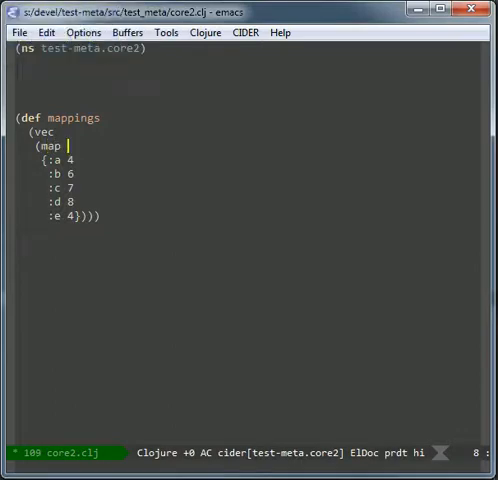
pyautogui.write('#(app')
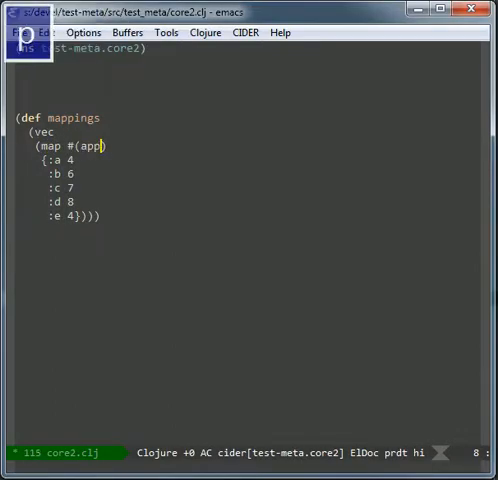
pyautogui.write('ly hash-map')
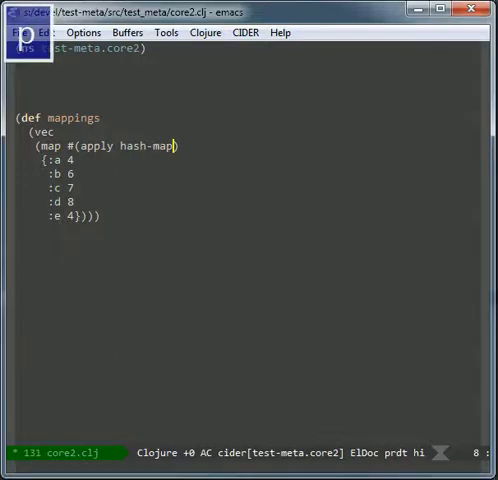
pyautogui.write('#')
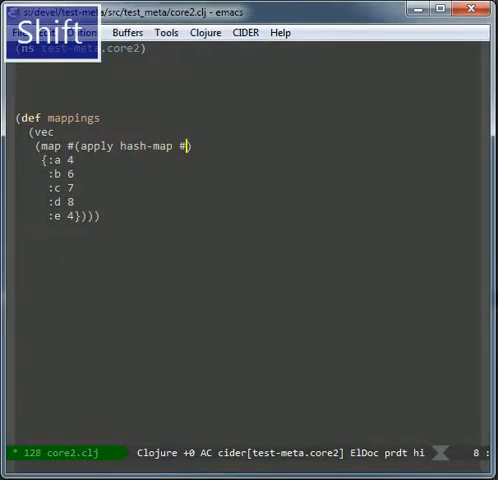
pyautogui.write('%')
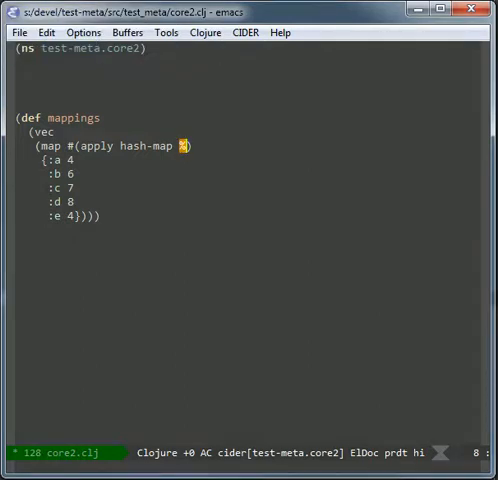
# Evaluate the vec/map form in place, yielding [{:a 4} {:c 7} {:b 6} {:d 8} {:e 4}].
pyautogui.press('Down')
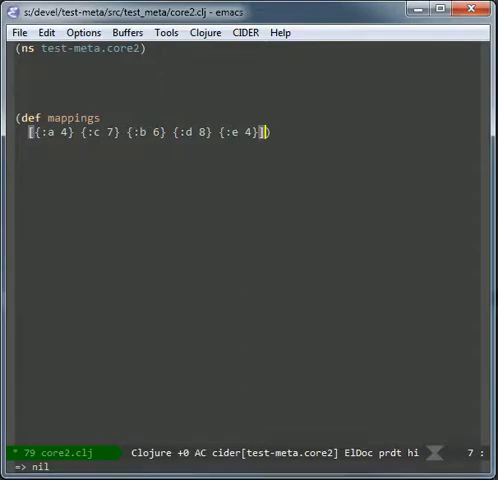
pyautogui.press('Down')
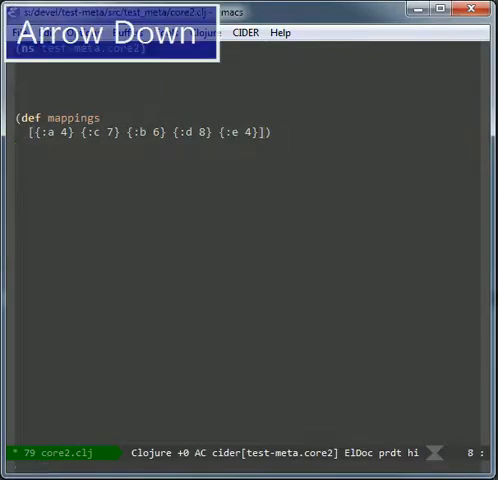
pyautogui.press('Down')
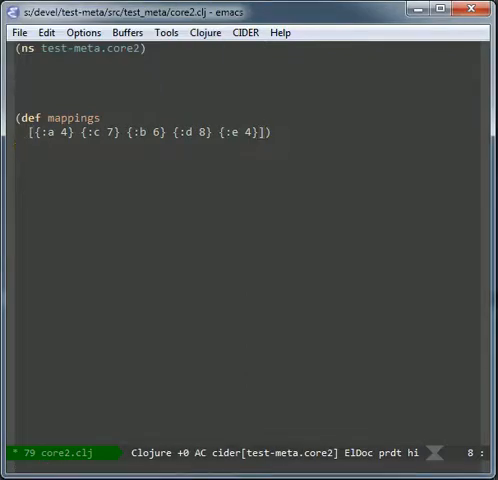